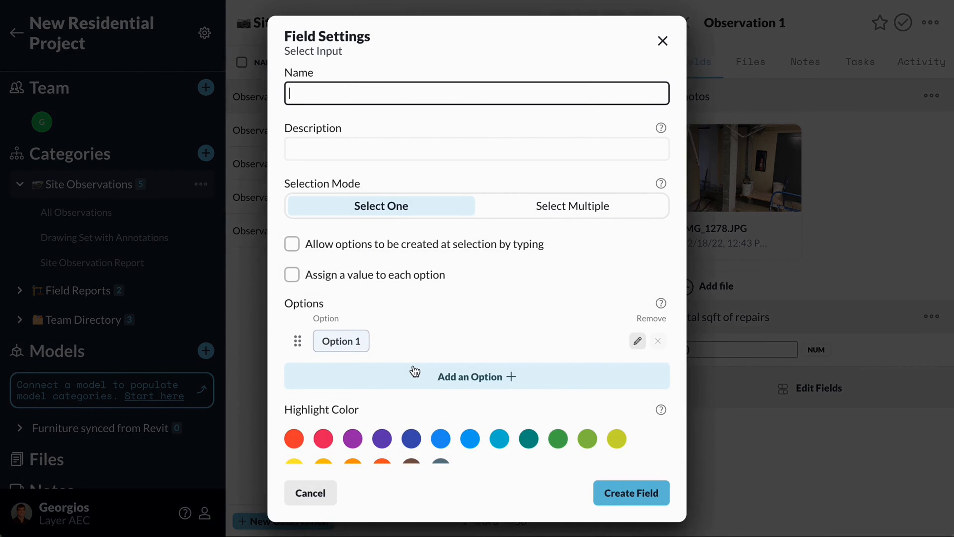
- Name the field Material with options Concrete, Tile, Granite, Marble and allow creating options by typing
text(Material)
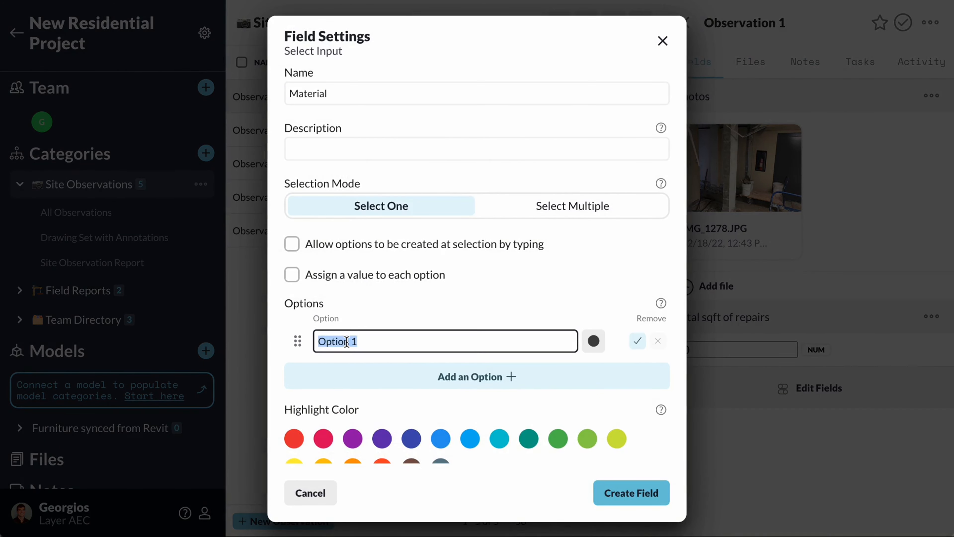
text(Concrete)
text(Tile)
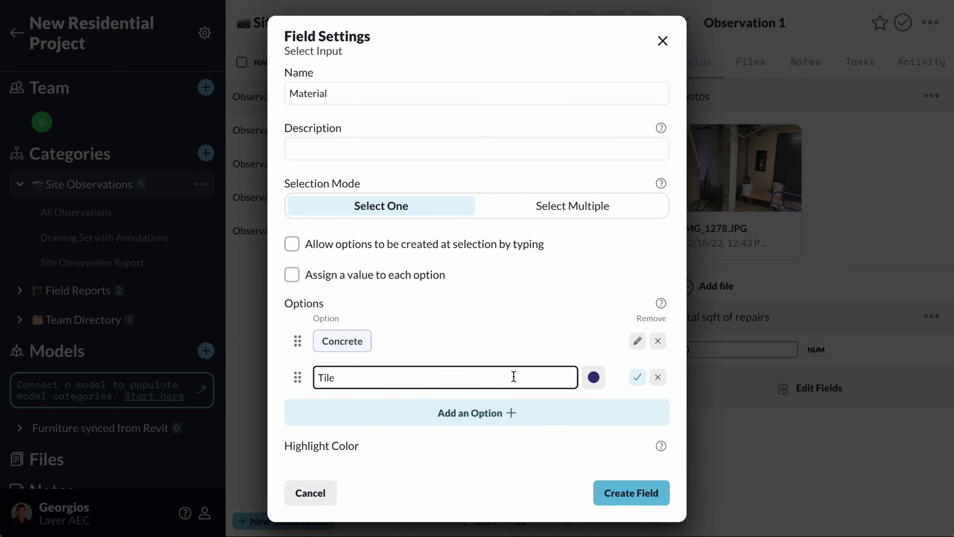
click(637, 377)
text(Marble)
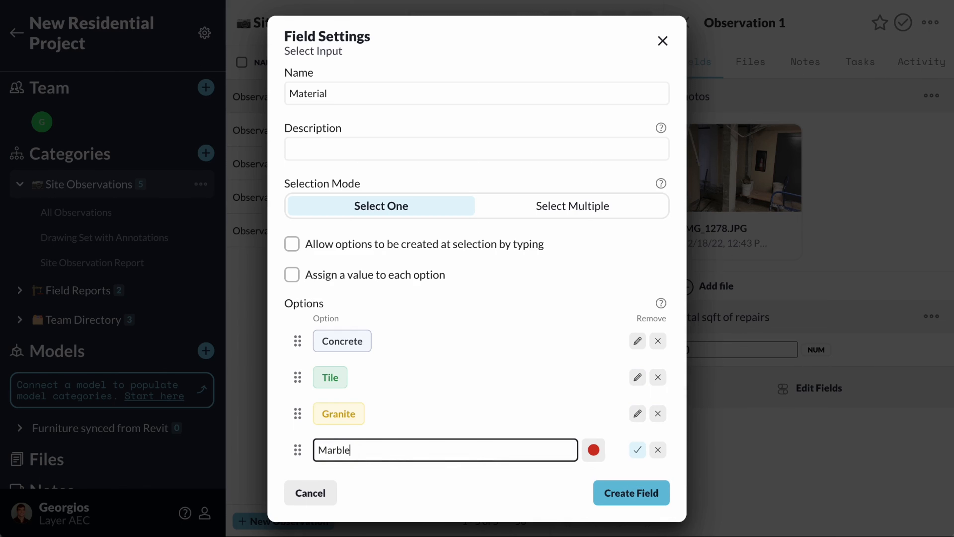
click(637, 450)
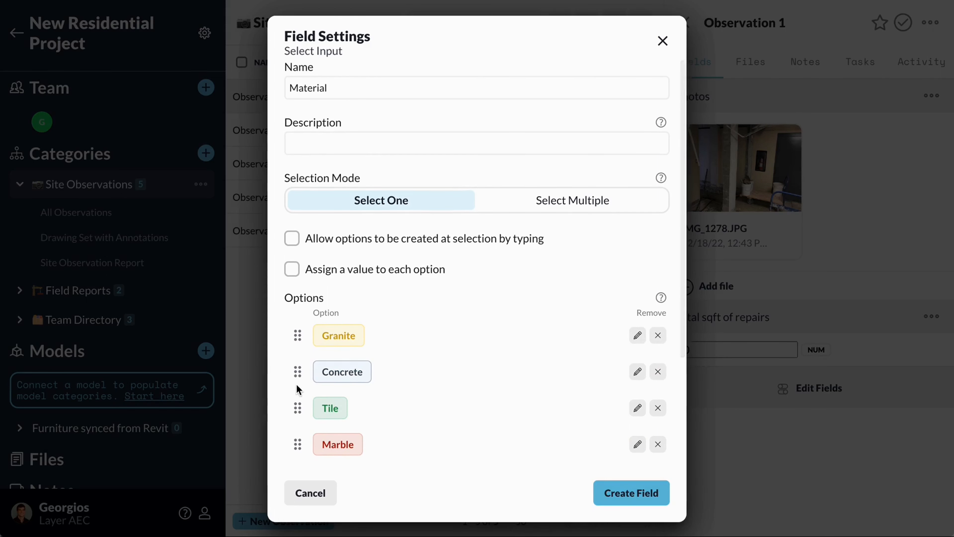
click(292, 239)
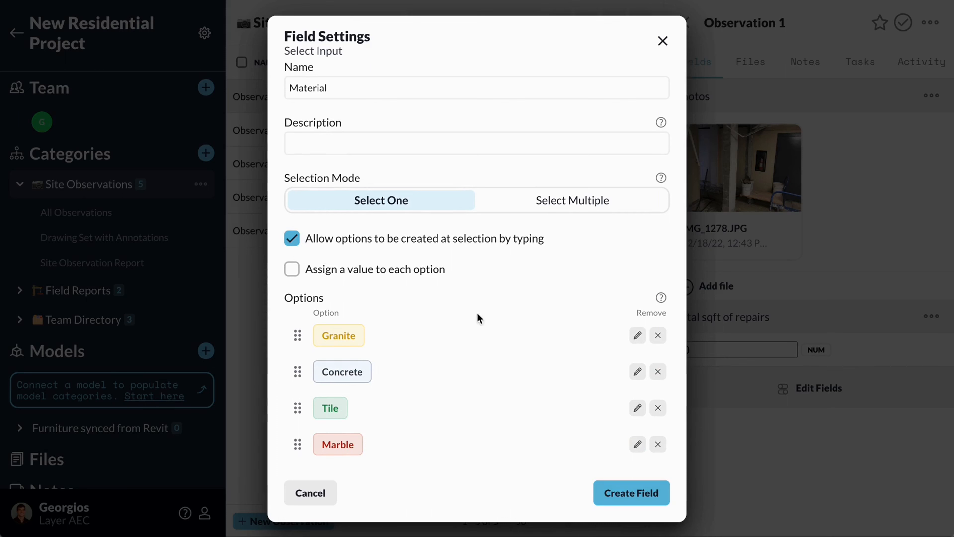
- Create the Material field and enter a new Carpet value for Observation 1's material
click(631, 493)
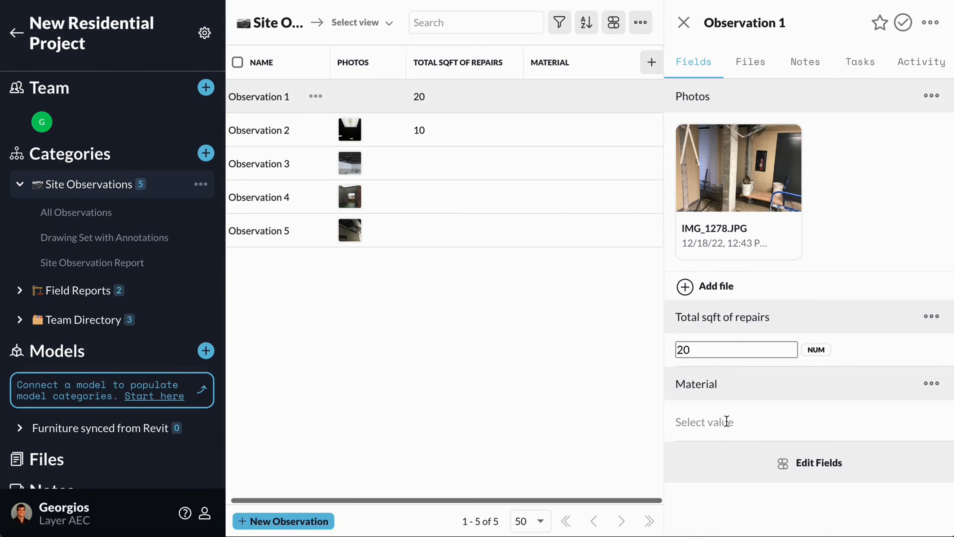
text(Carpet)
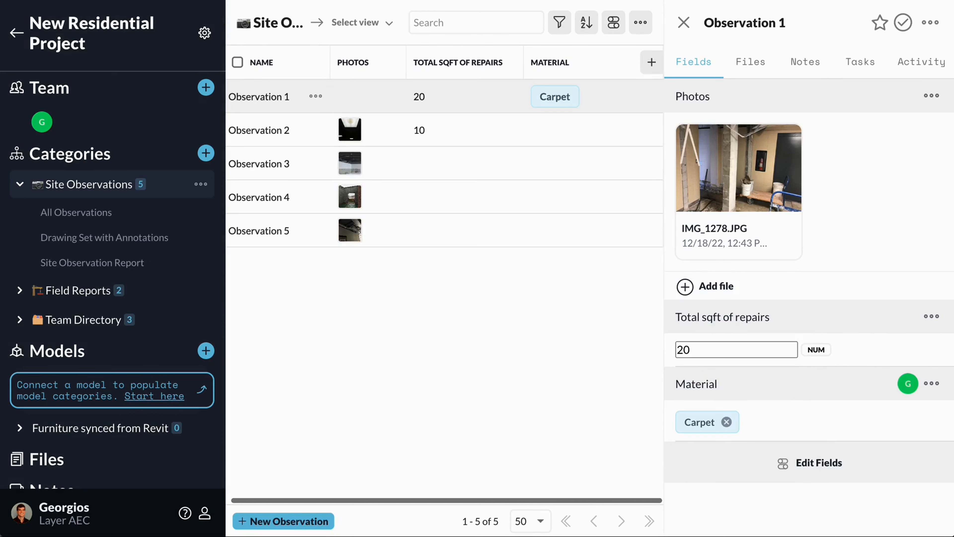
mouse_move(810, 445)
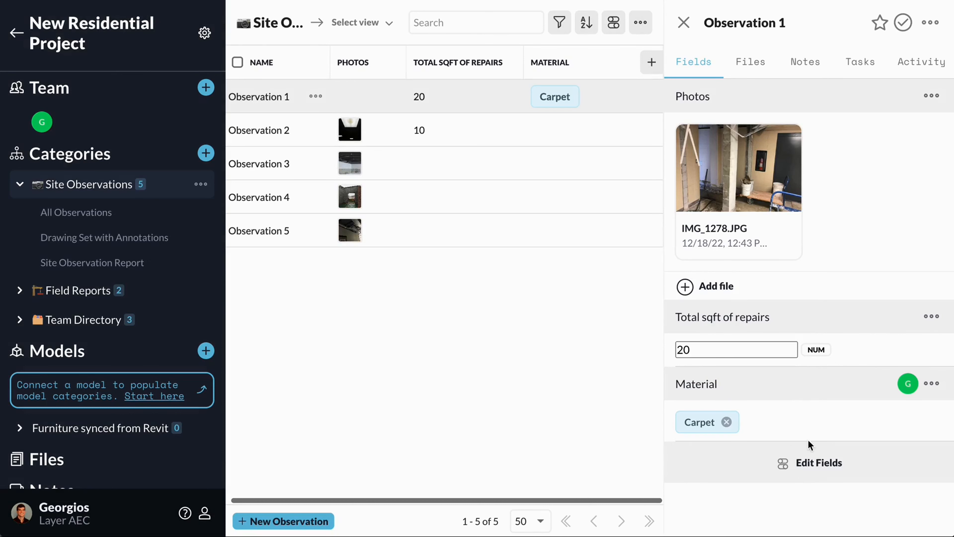
click(930, 384)
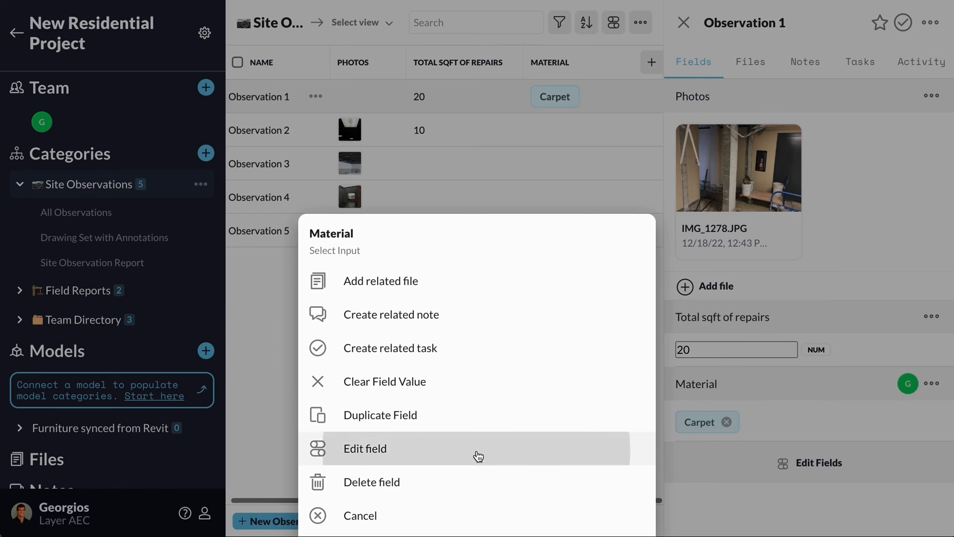
- Rename to Material Cost (per sqft), show currency values $20, $10, $5, $15, $10 beside each option, and save
click(364, 448)
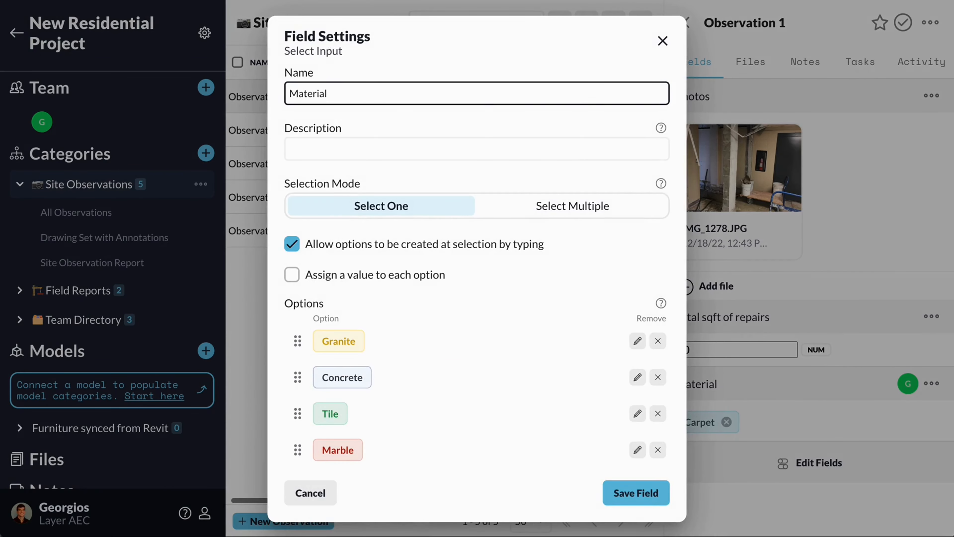
text(Cost)
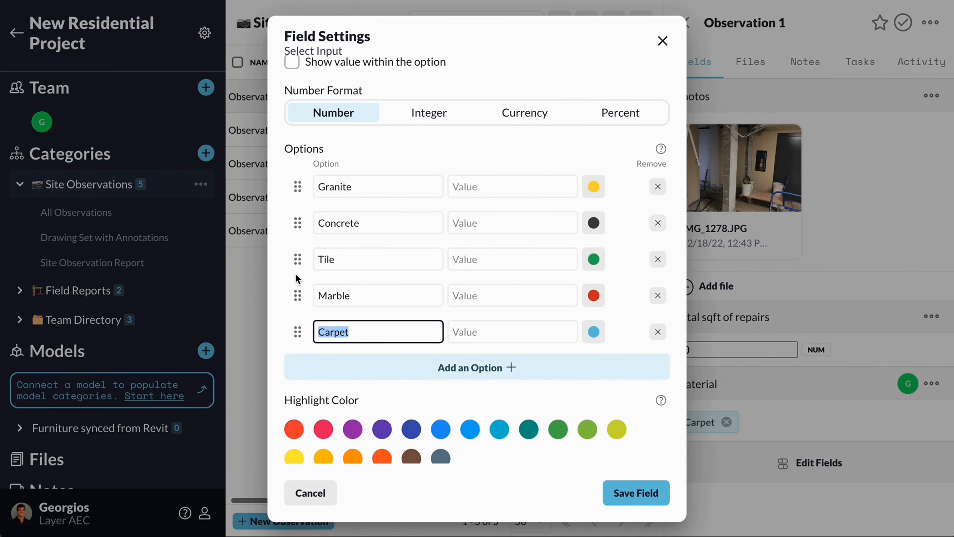
scroll(up, 3)
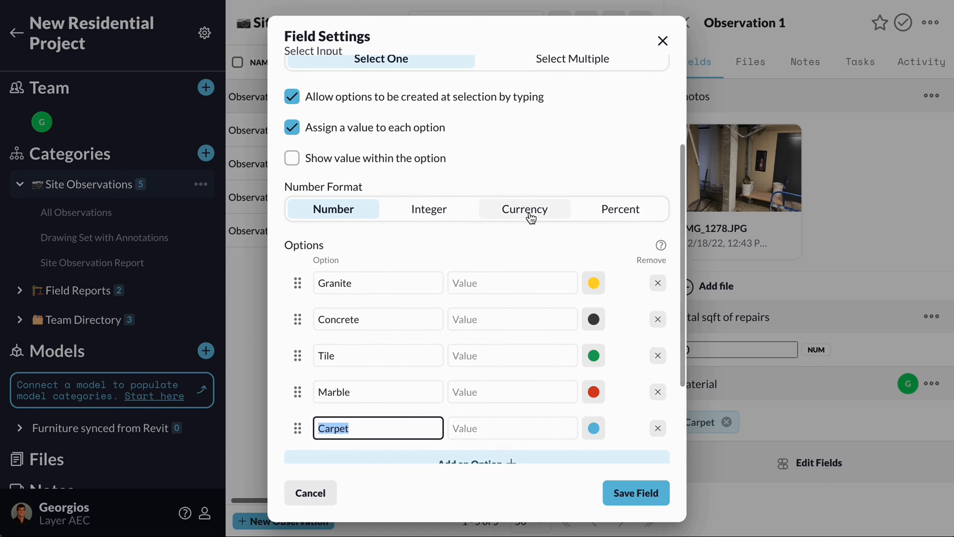
click(524, 209)
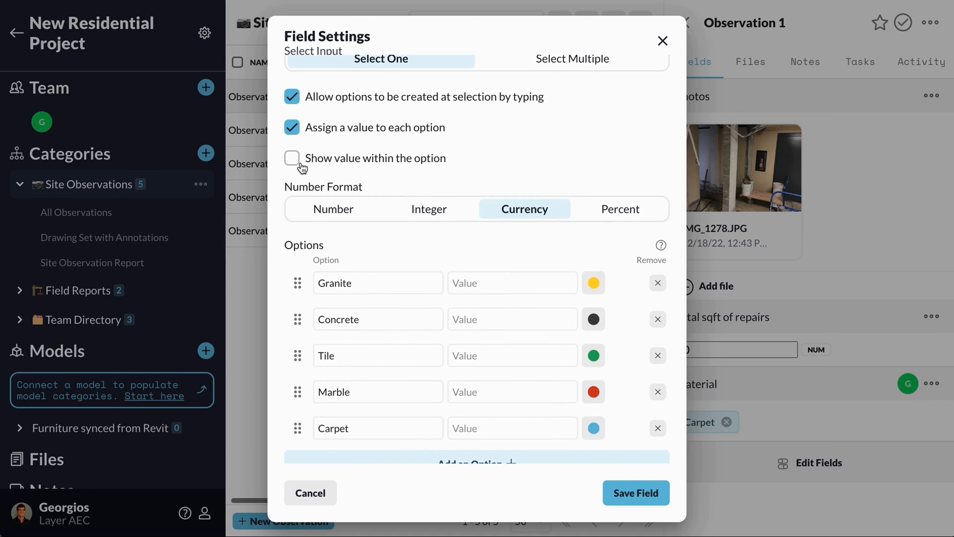
click(292, 158)
text($15)
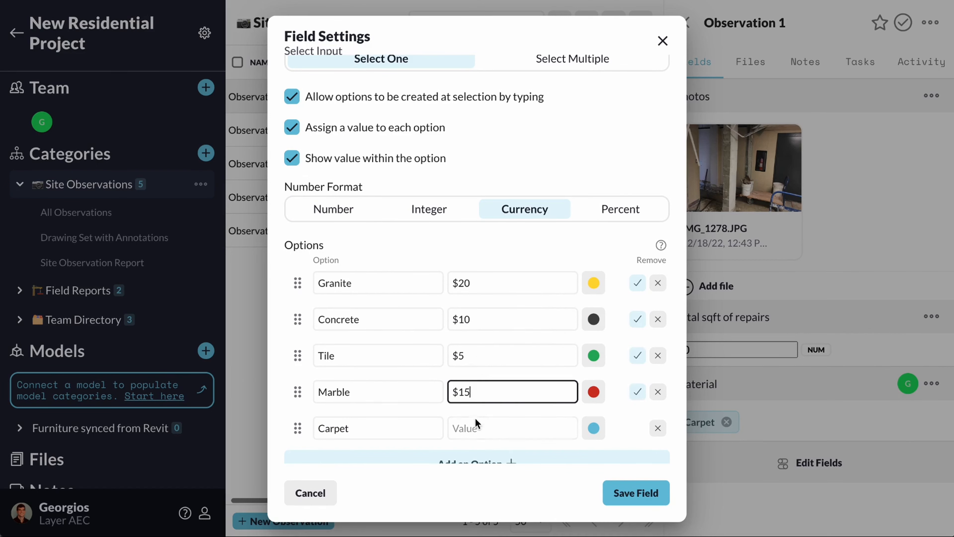
click(635, 493)
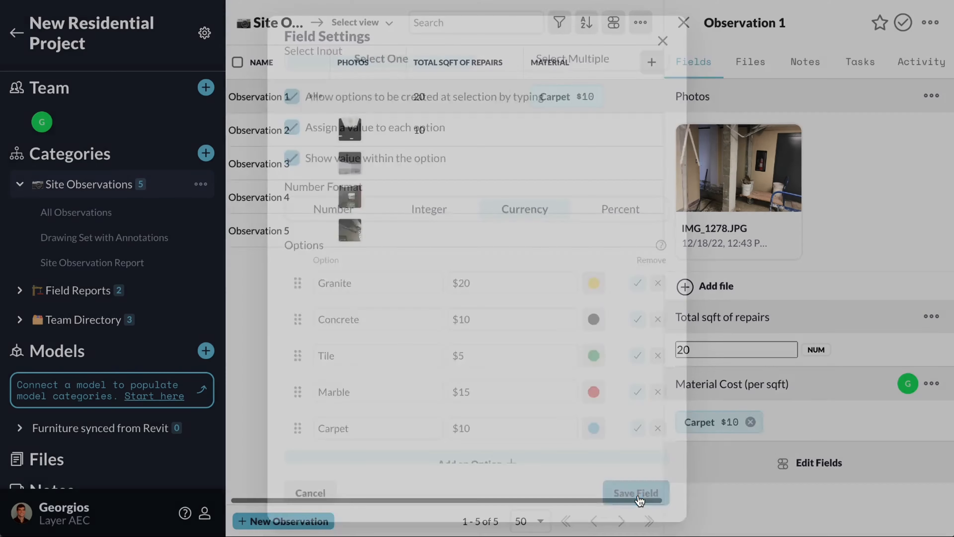
- Add a new Formula field named Total Cost to the form's field list
click(636, 493)
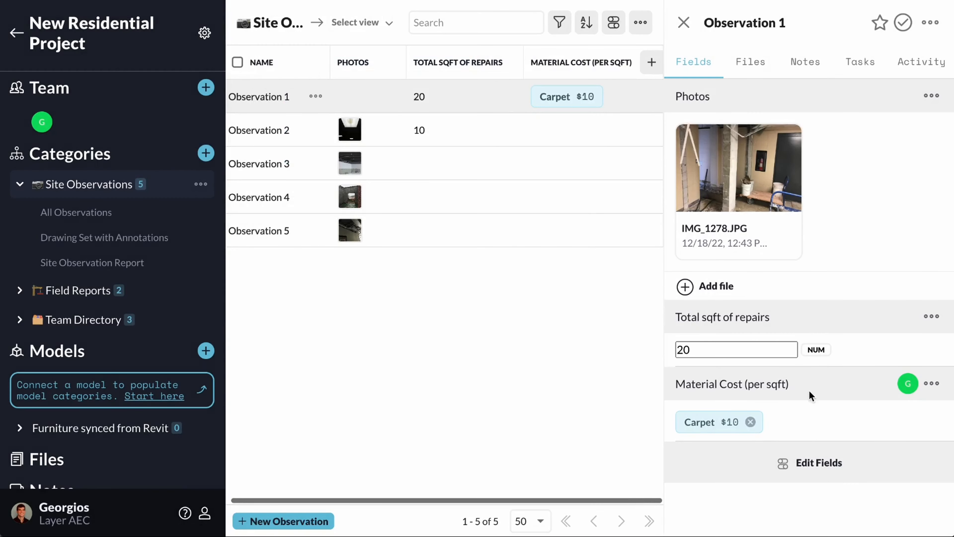
click(818, 462)
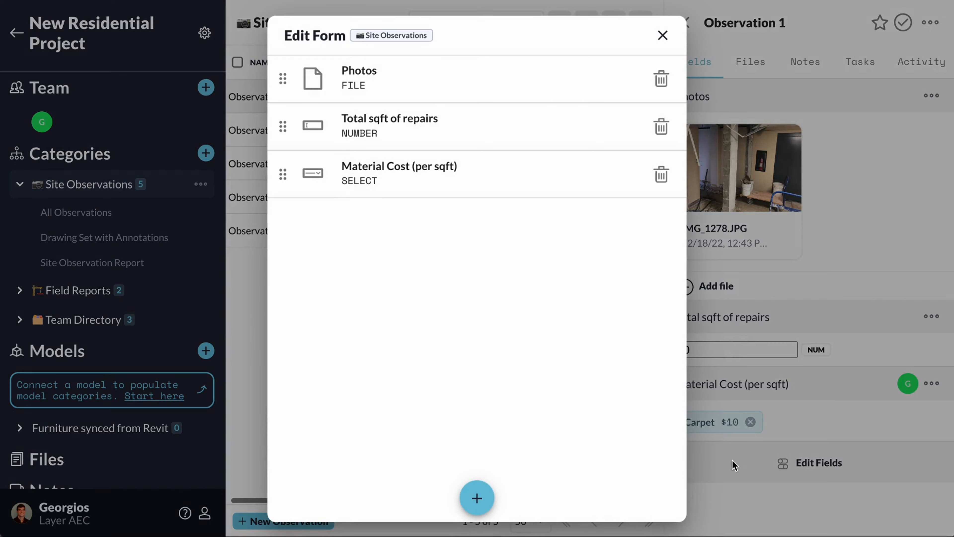
click(478, 499)
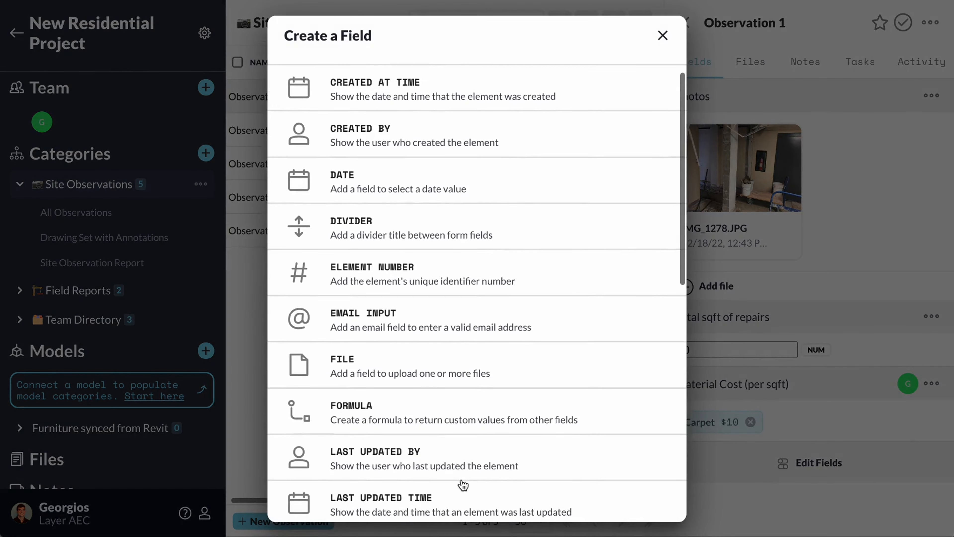
click(351, 405)
text(Total Cost)
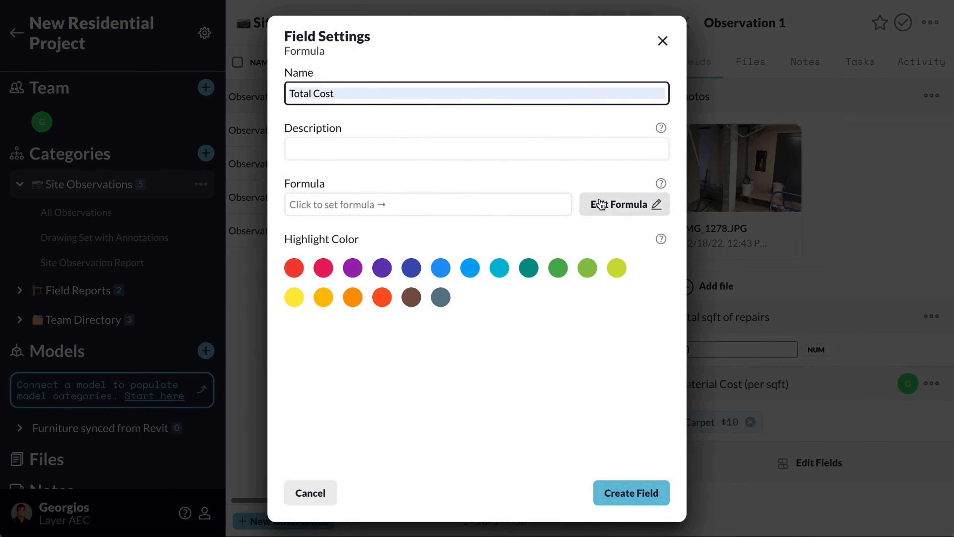
- Build the formula field(sqft)*field(material.value), save it and create the Total Cost field showing 200
click(623, 204)
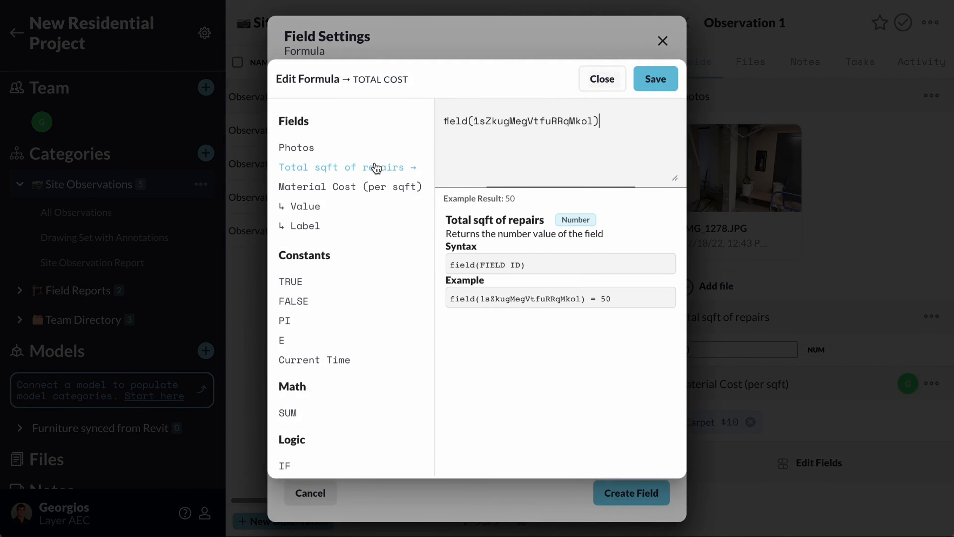
text(*)
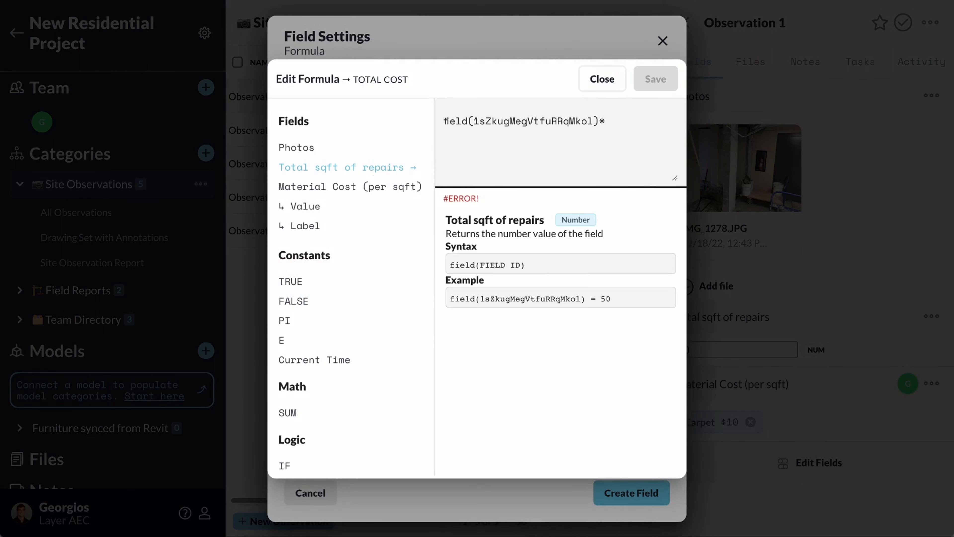
click(301, 207)
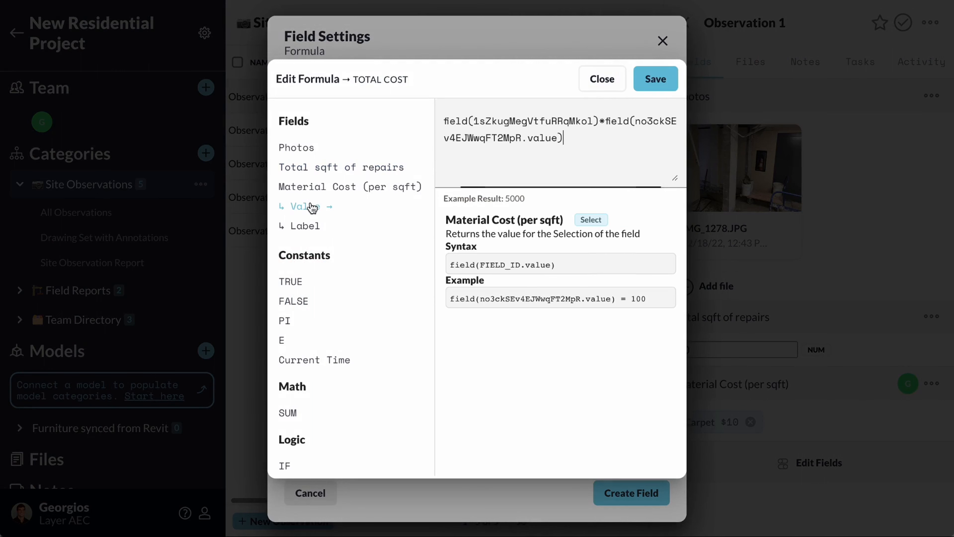
click(602, 78)
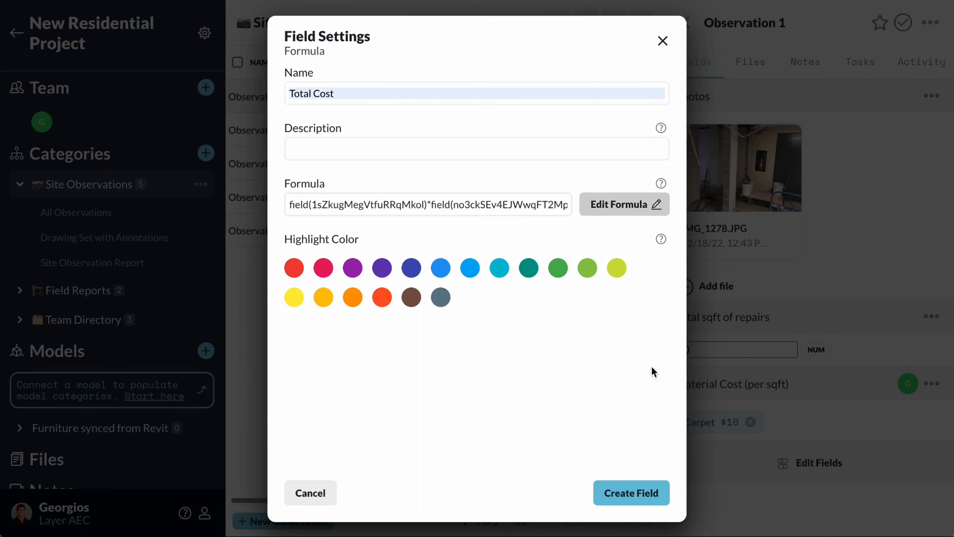
click(631, 492)
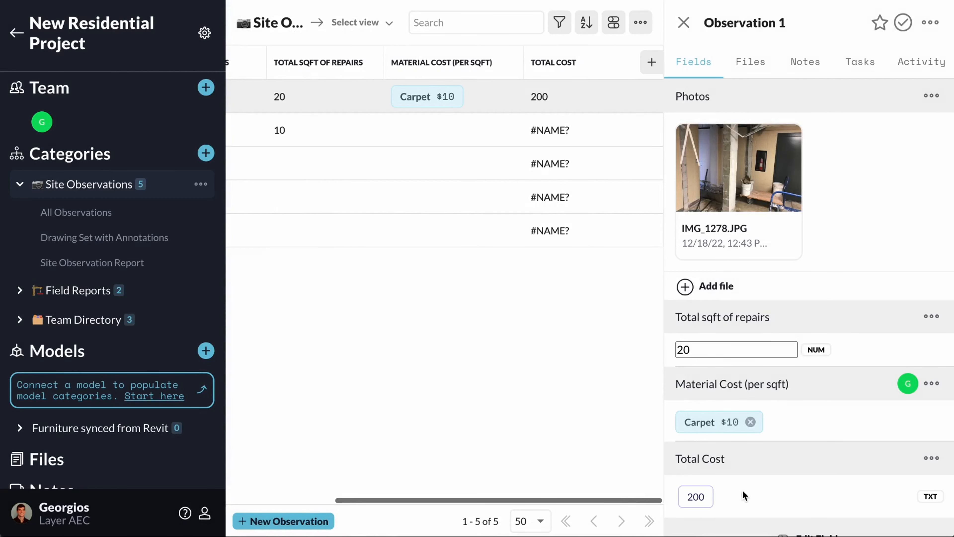